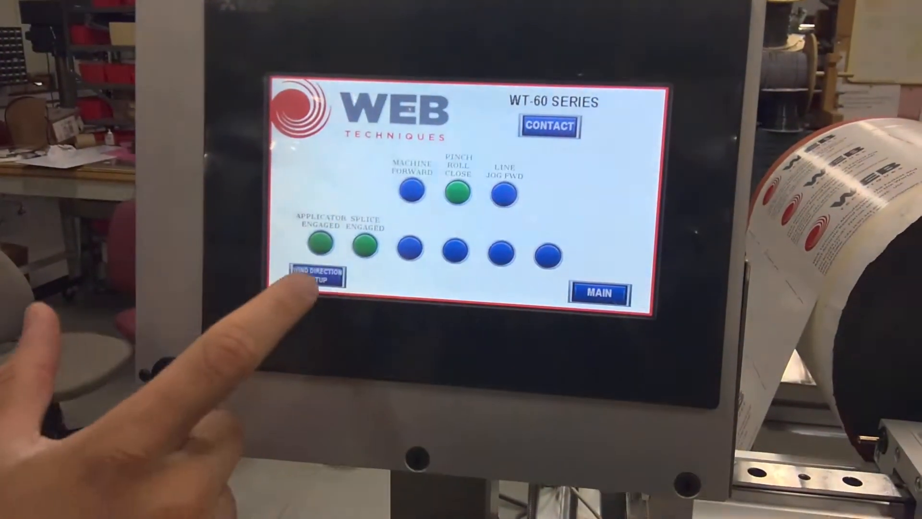
- Bring up WIND DIRECTION SETUP showing left/right direction options and default buttons
{"action": "left_click", "coordinate": [315, 278]}
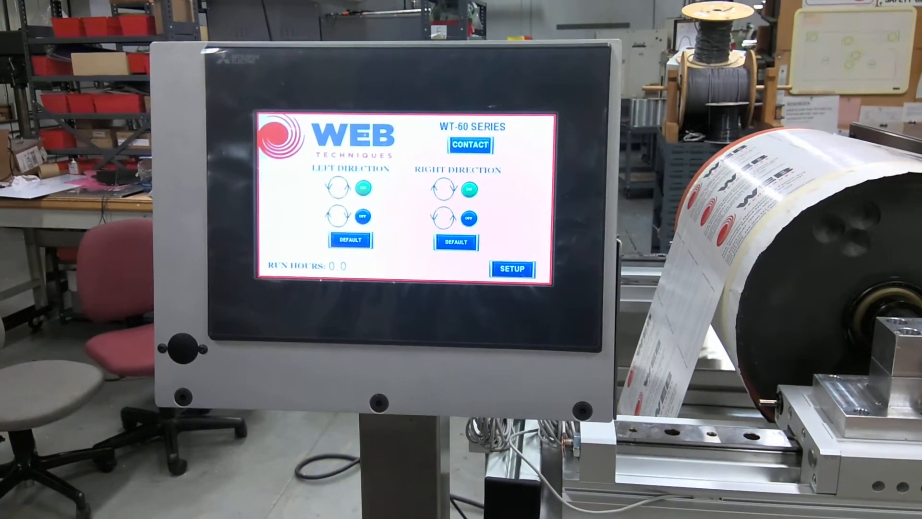
{"action": "left_click", "coordinate": [506, 266]}
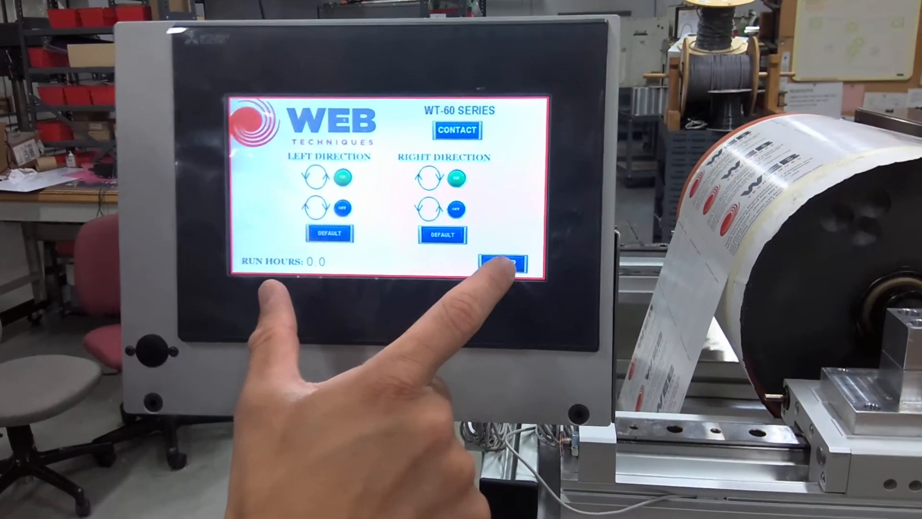
- Return via SETUP to the MAIN run screen with its status indicators
{"action": "left_click", "coordinate": [506, 265]}
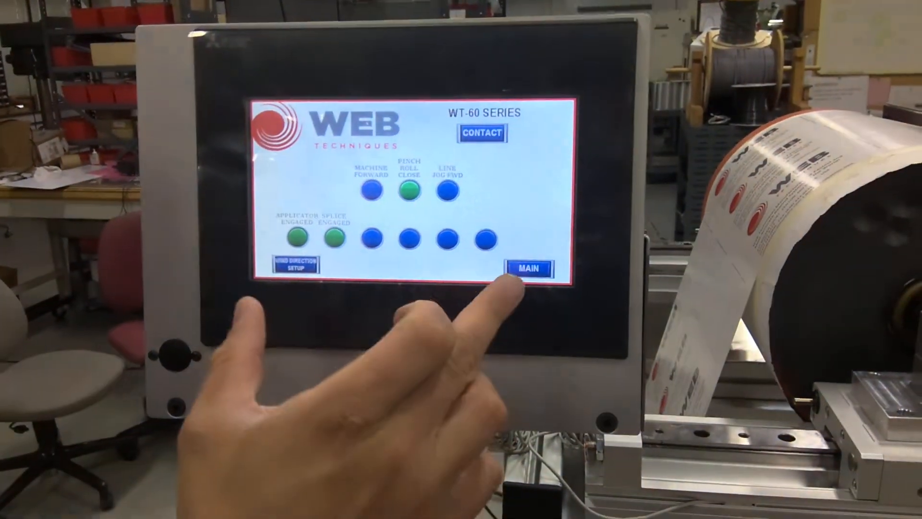
{"action": "left_click", "coordinate": [527, 268]}
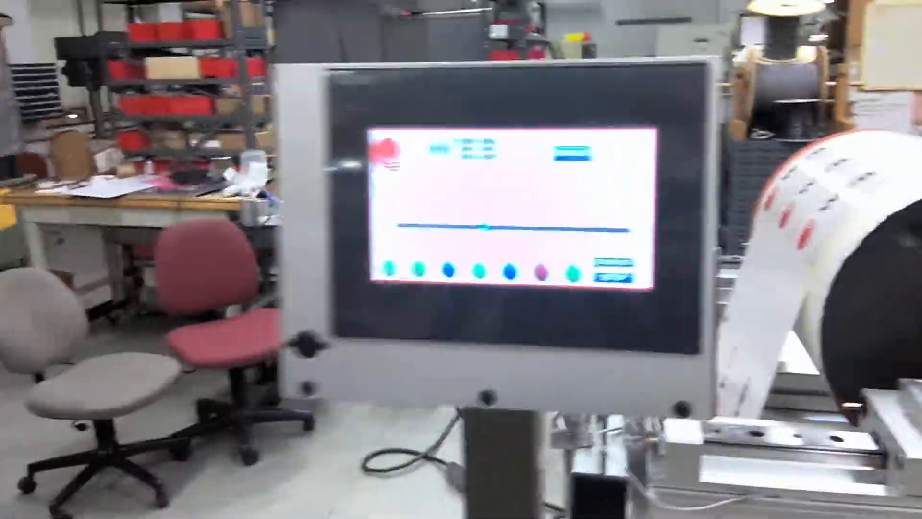